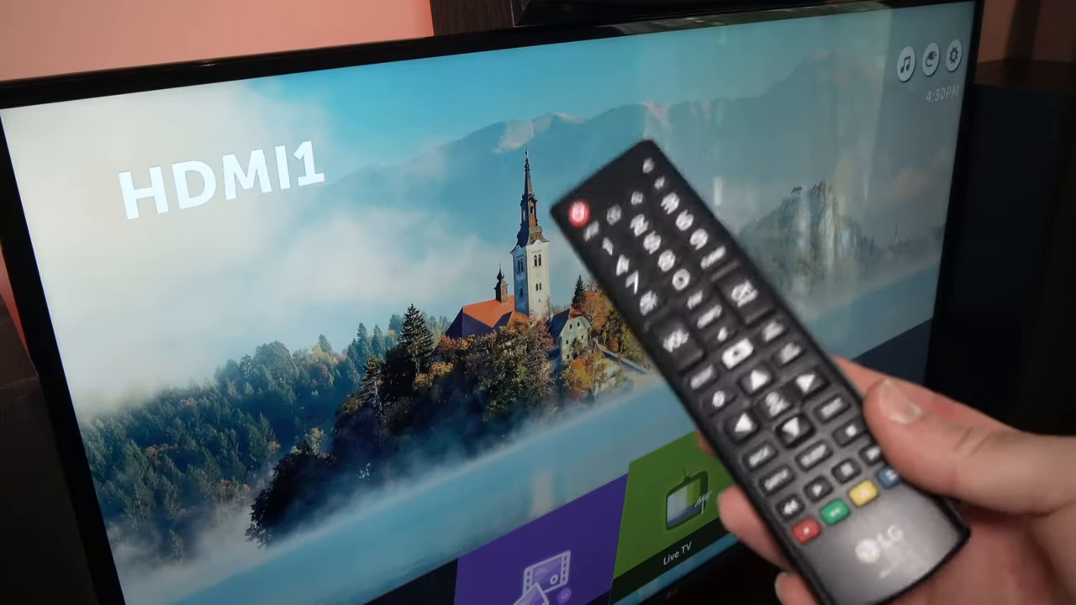
mouse_move(757, 336)
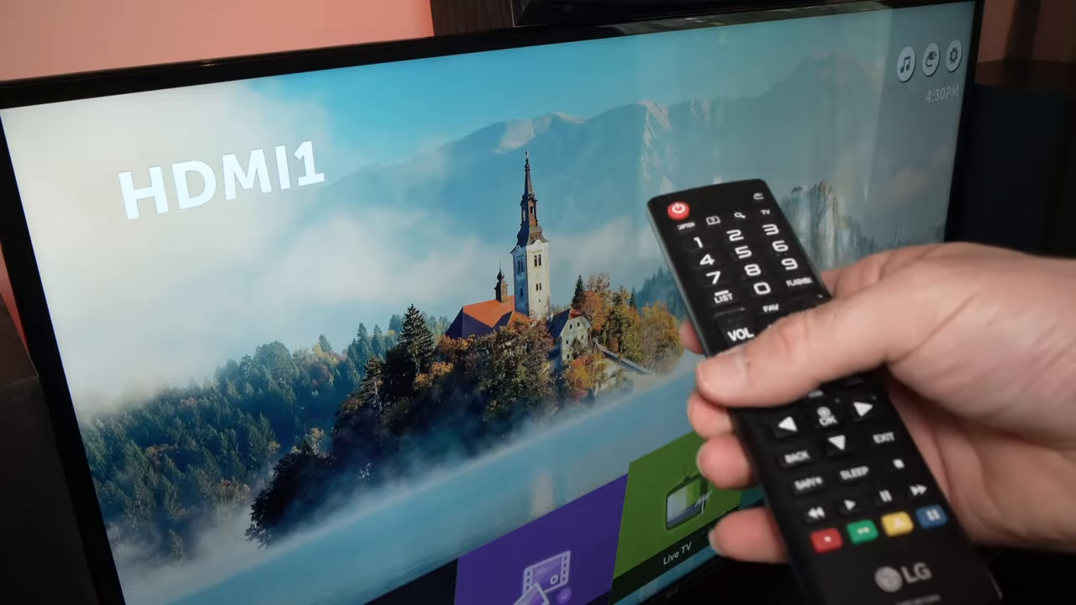